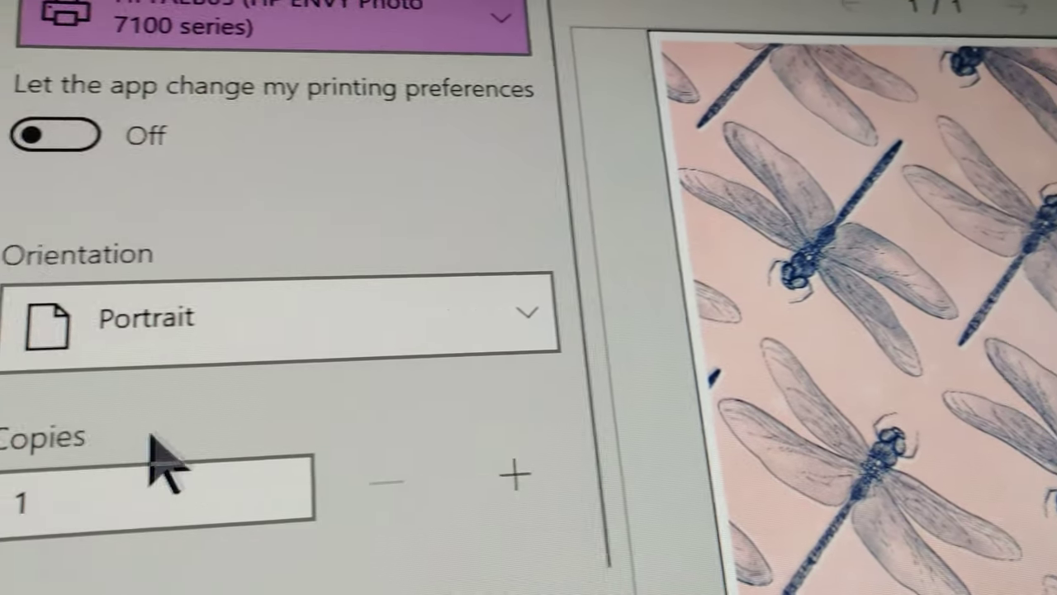
Change the page orientation from Portrait to Landscape
left_click(281, 318)
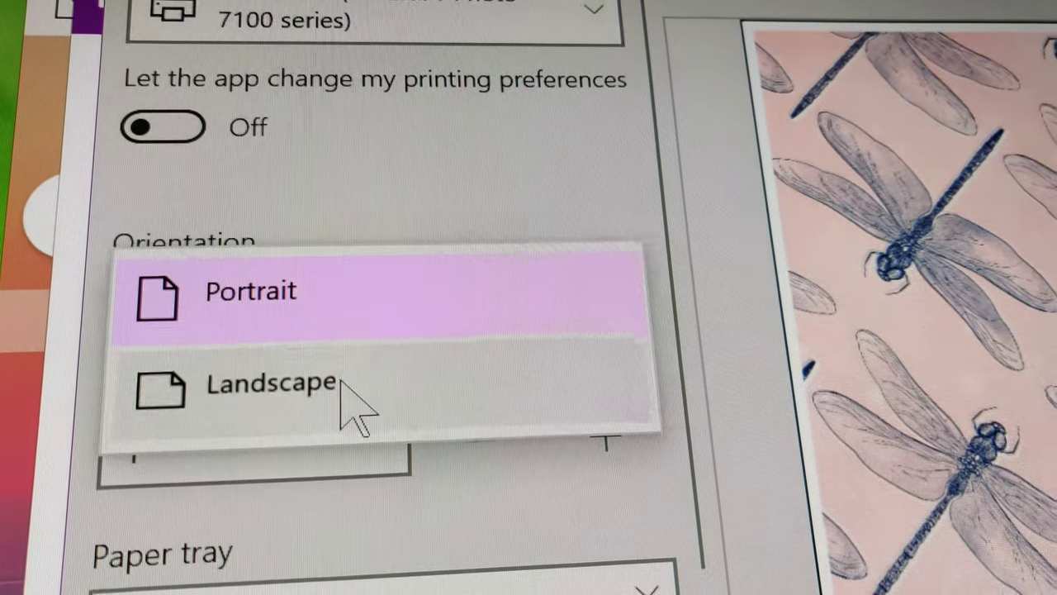
left_click(271, 383)
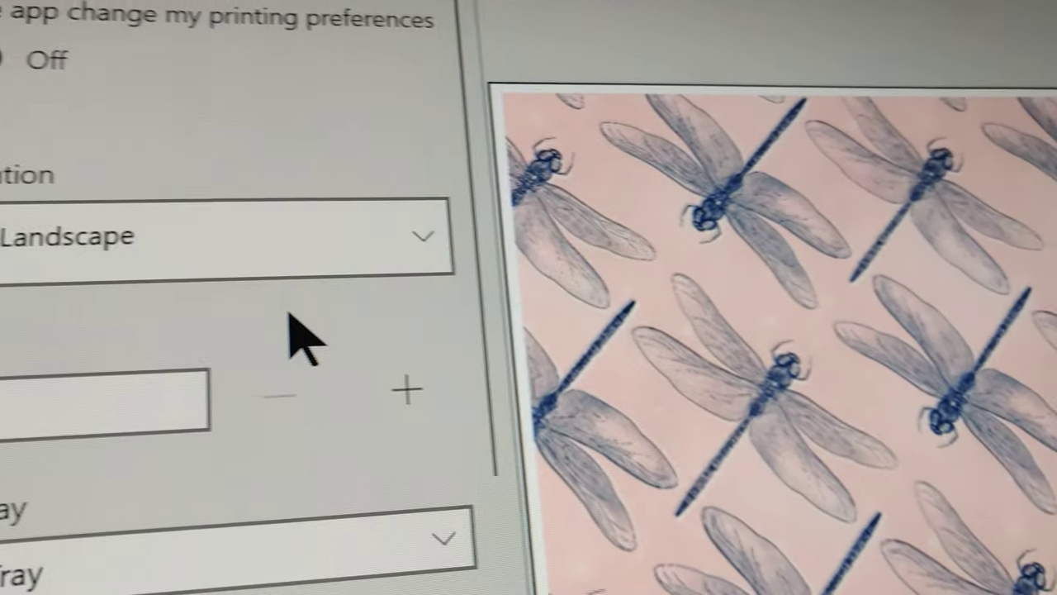
scroll("down", 3)
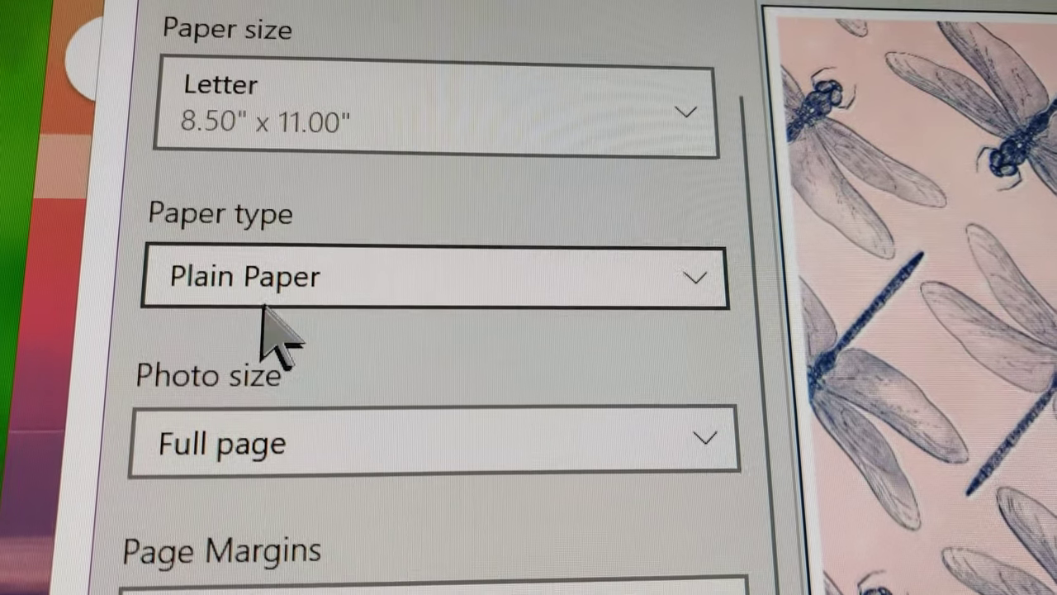
Choose Other Matte Inkjet Papers as the paper type
left_click(433, 278)
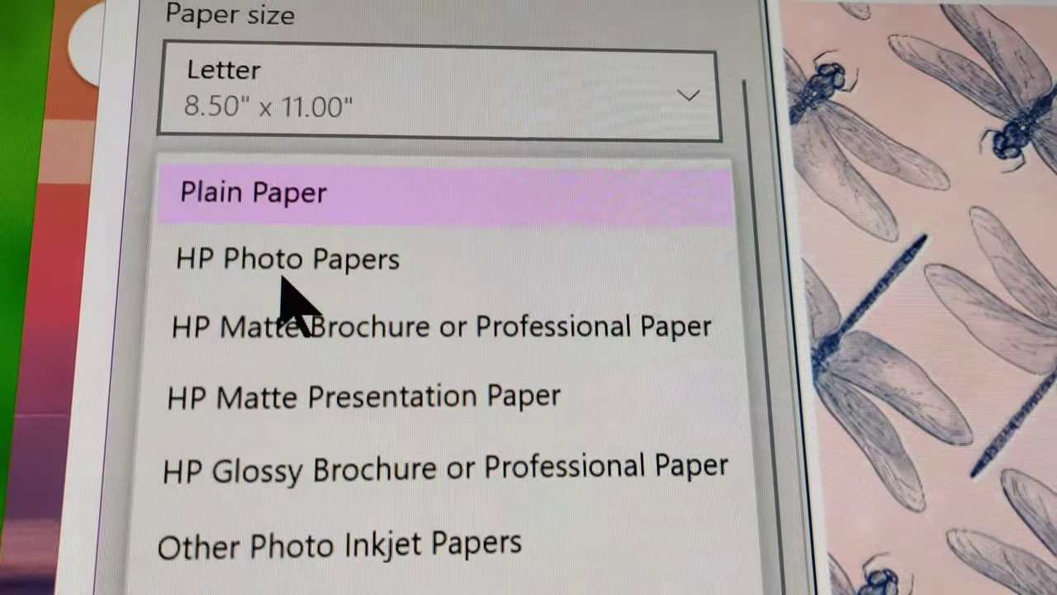
scroll("down", 3)
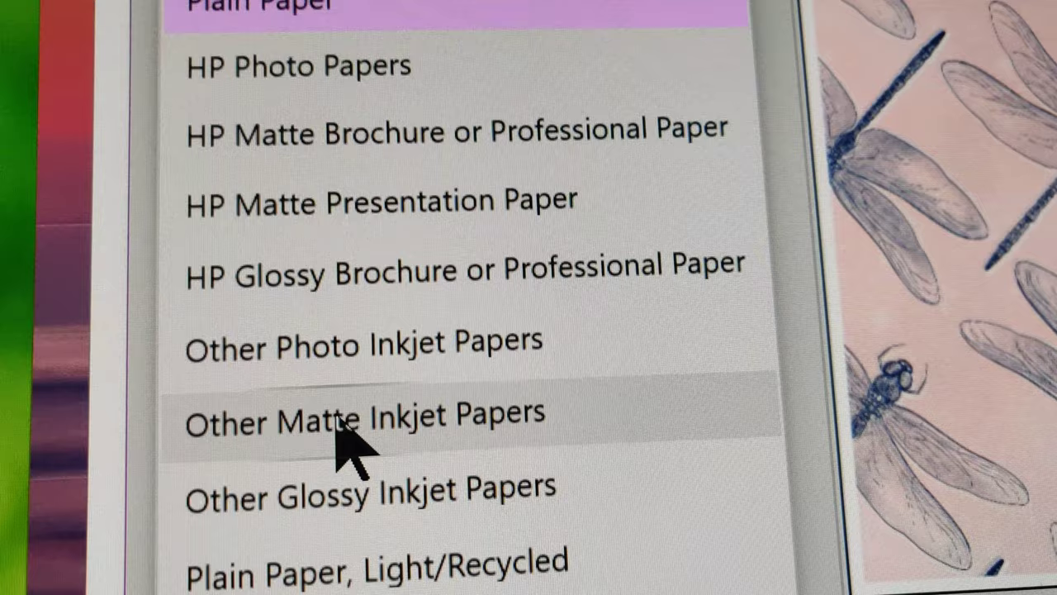
left_click(363, 413)
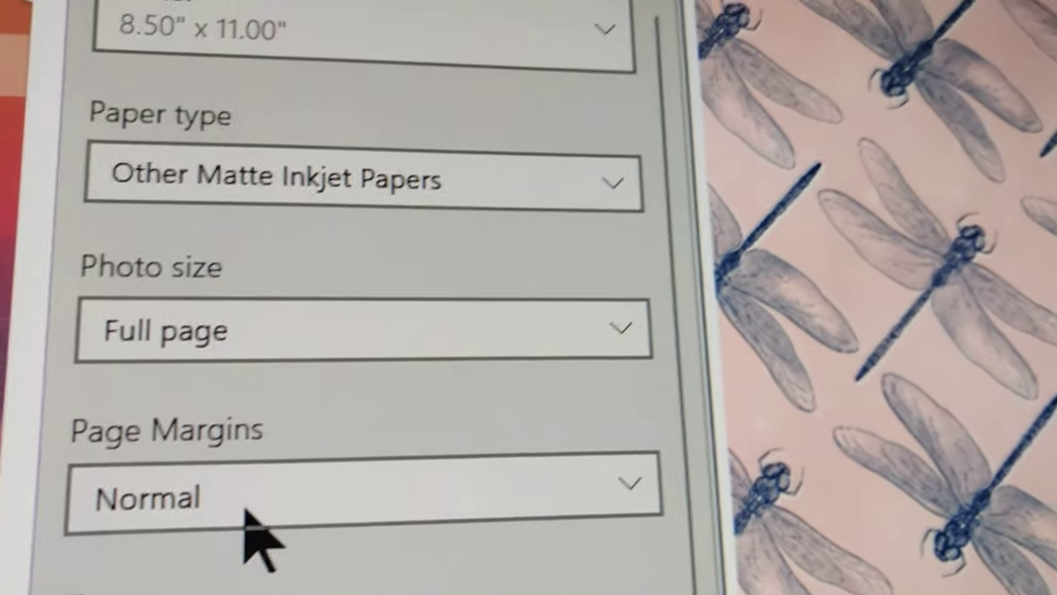
scroll("down", 3)
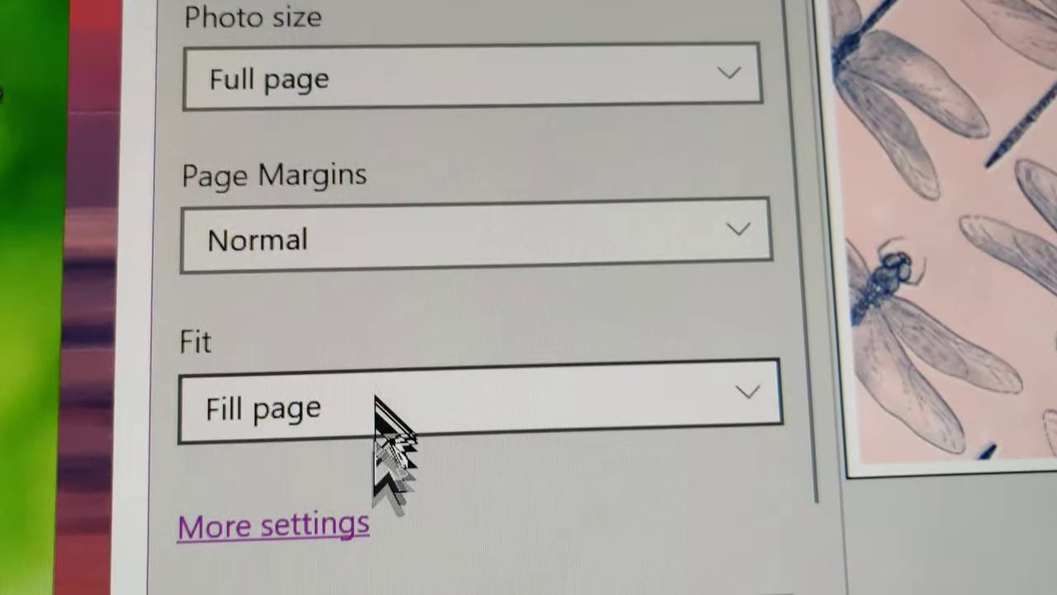
scroll("down", 3)
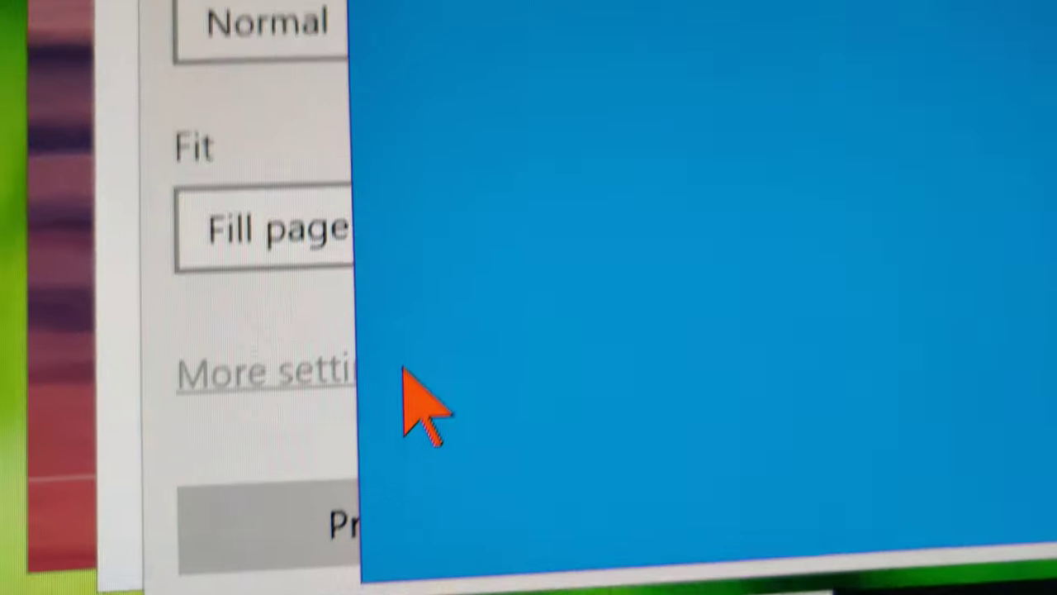
Enable borderless printing in More settings and confirm the advanced options
left_click(264, 369)
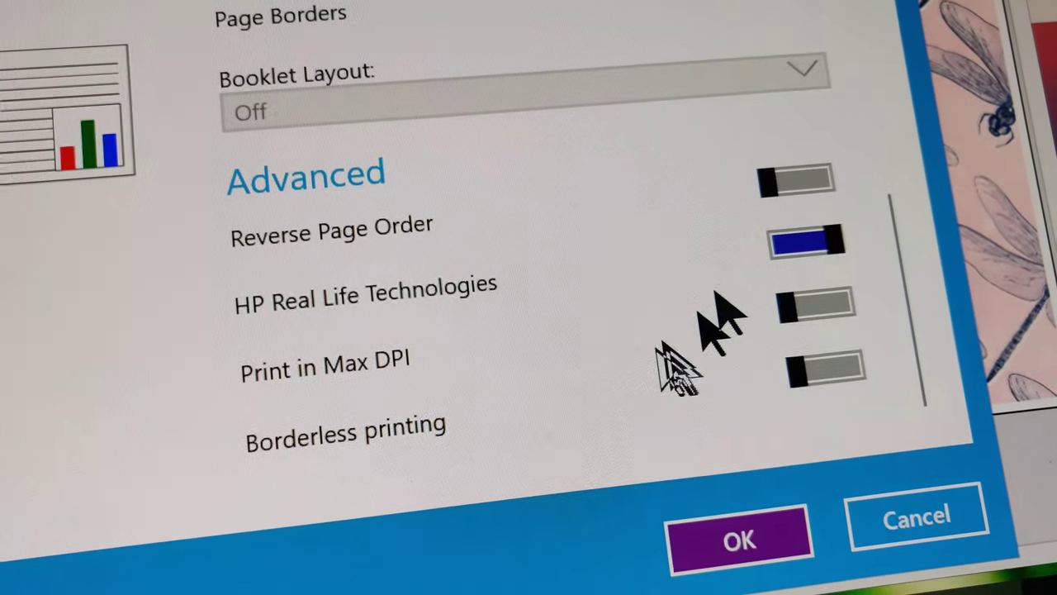
left_click(818, 372)
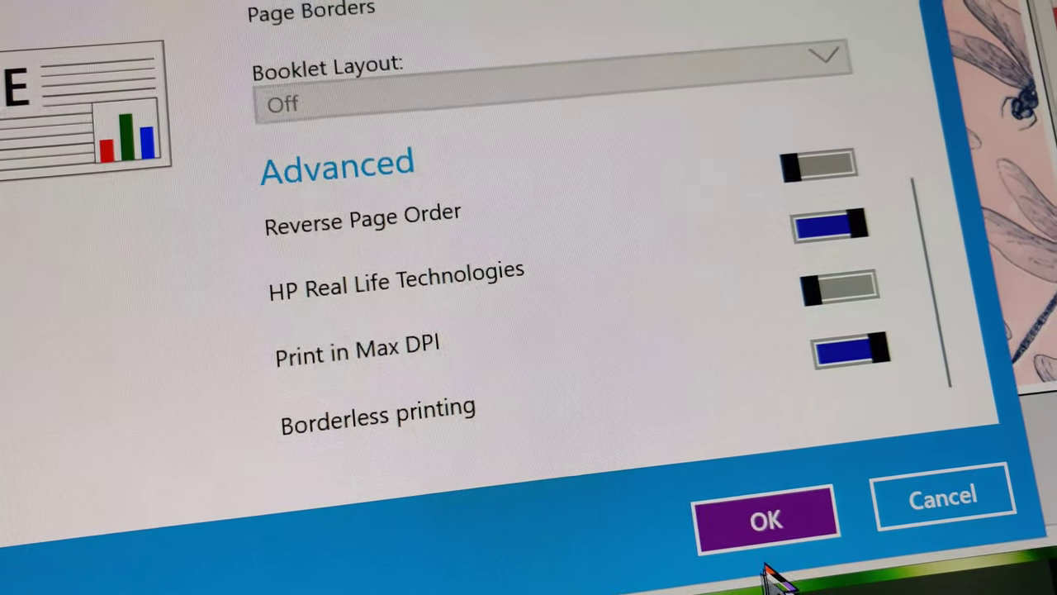
left_click(766, 519)
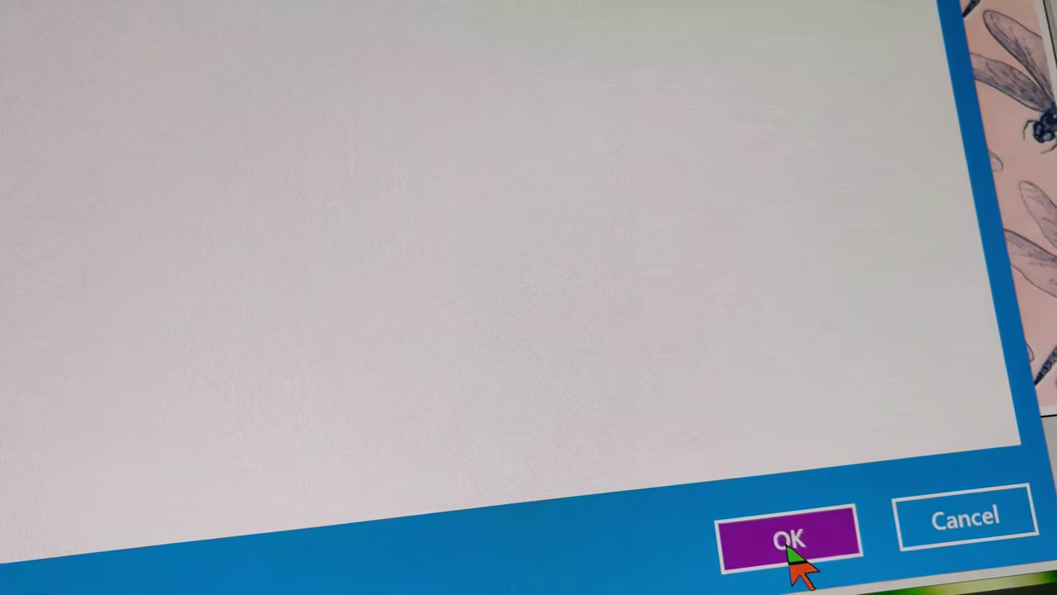
left_click(787, 537)
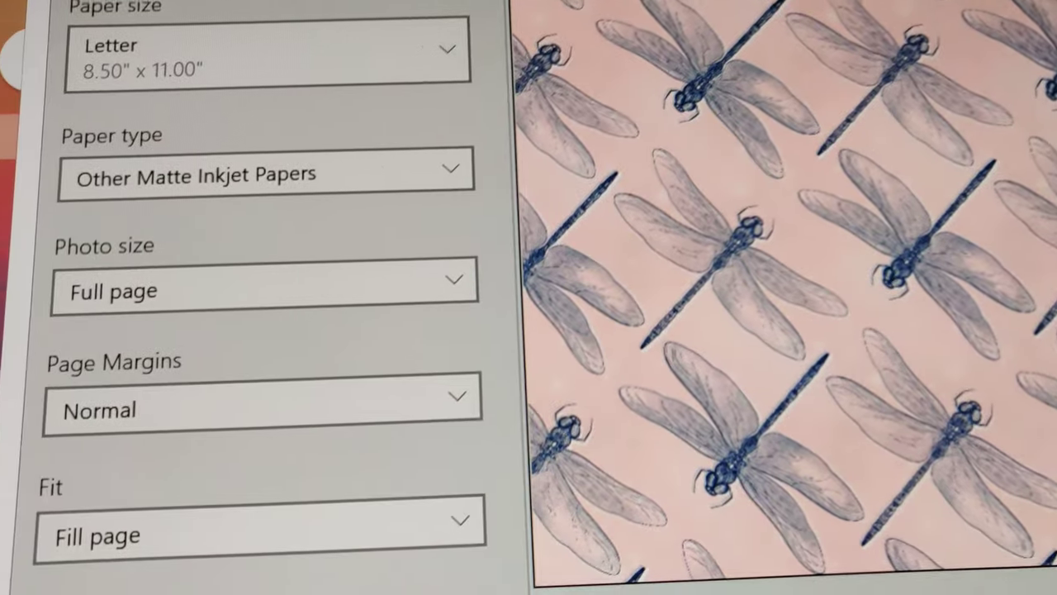